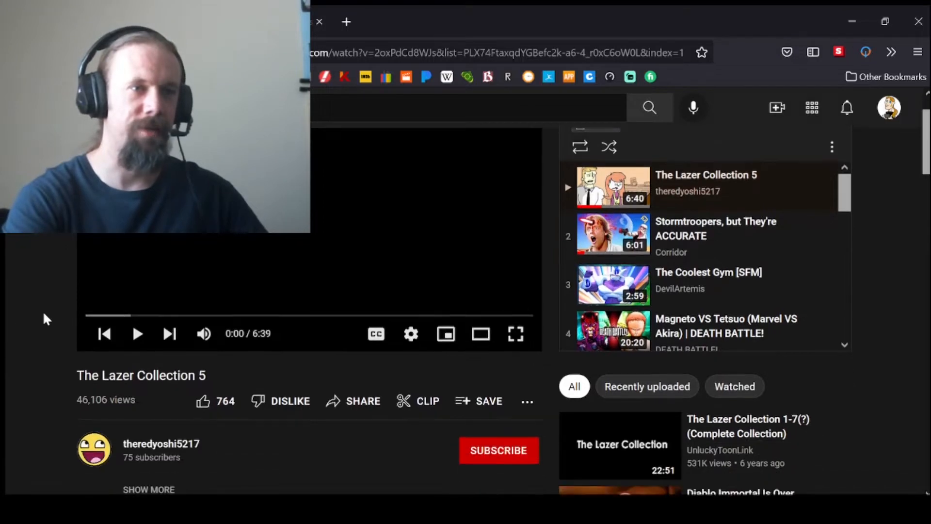
Scroll down and switch The Lazer Collection 5 player to full screen.
scroll(down, 3)
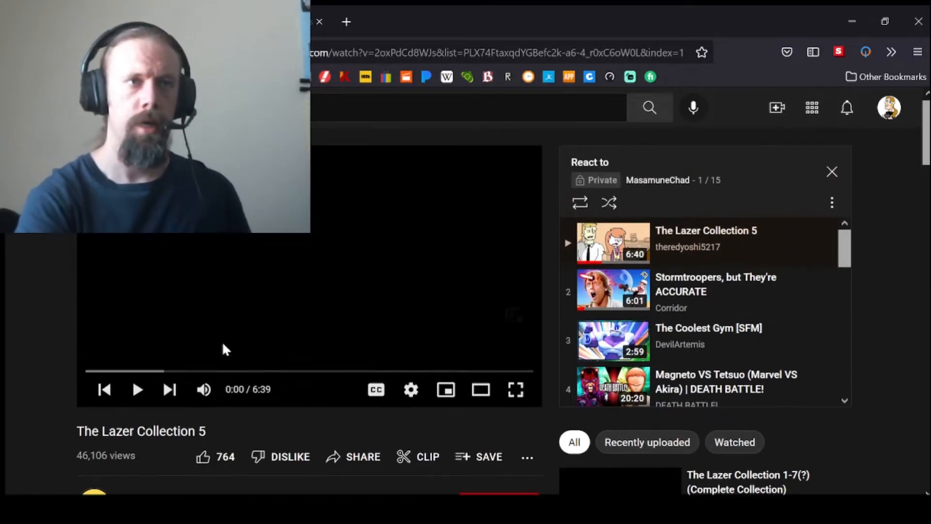
click(516, 389)
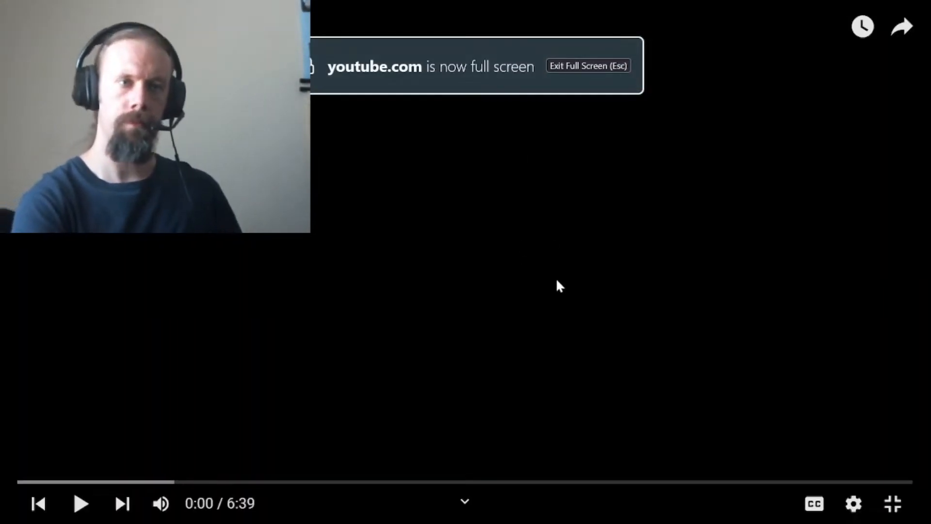
Play The Lazer Collection 5 to 3:12, then exit full screen.
click(80, 503)
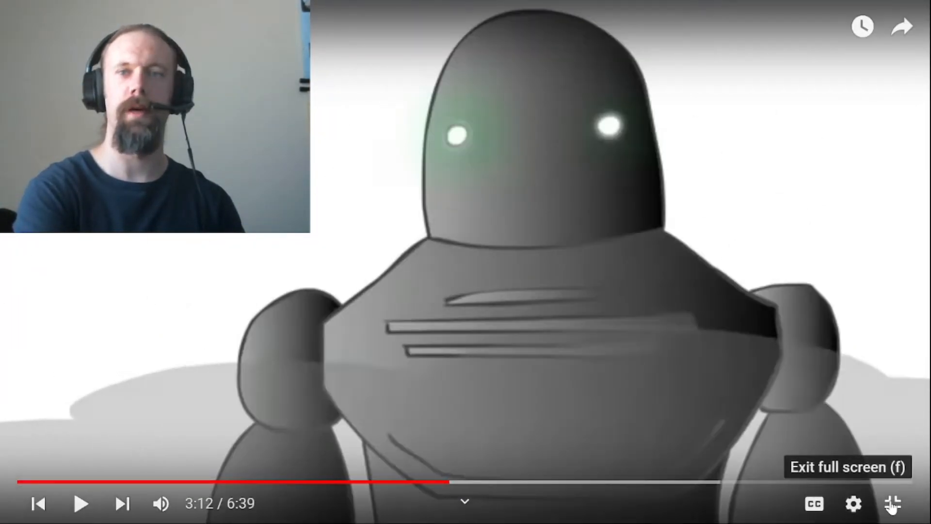
click(893, 506)
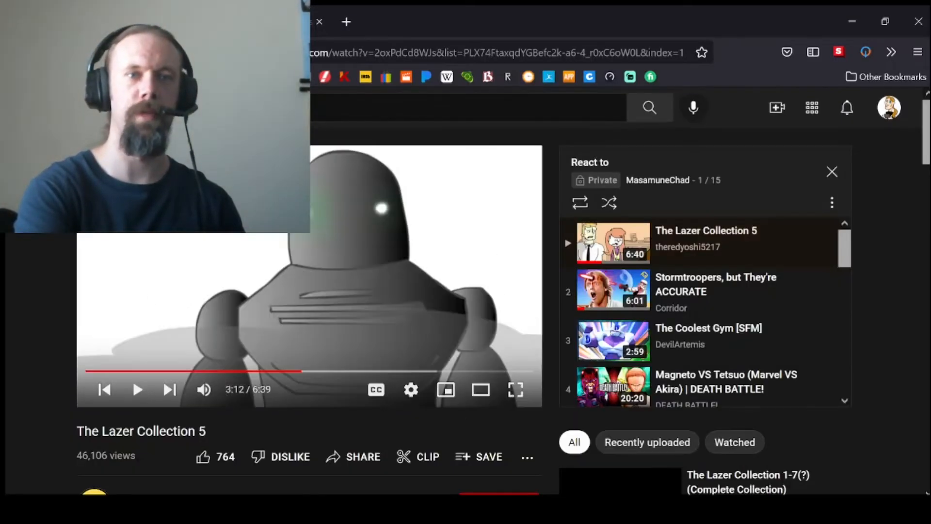